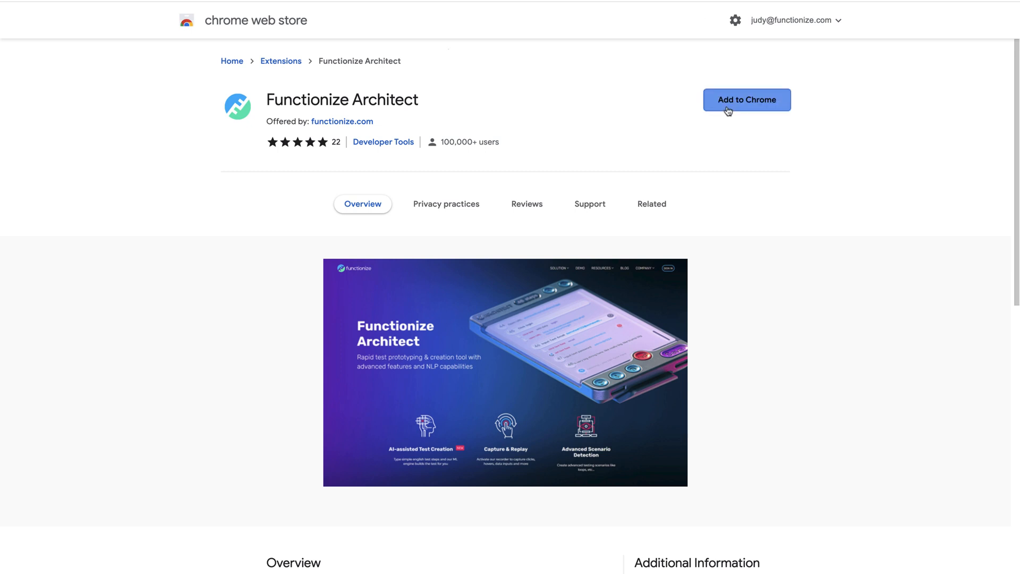
# Add the Functionize Architect extension to Chrome and confirm the install
pyautogui.click(746, 100)
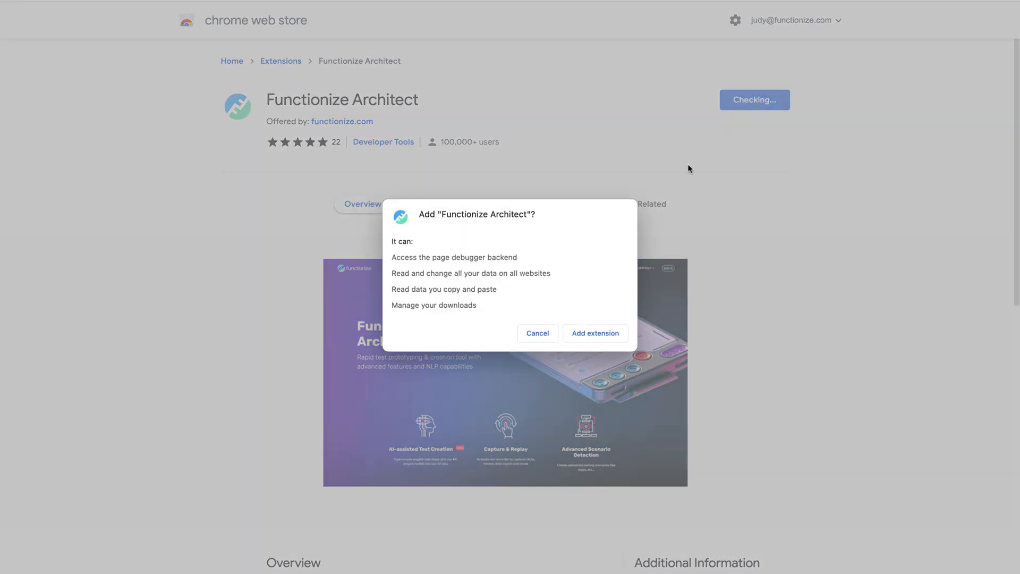
pyautogui.click(595, 333)
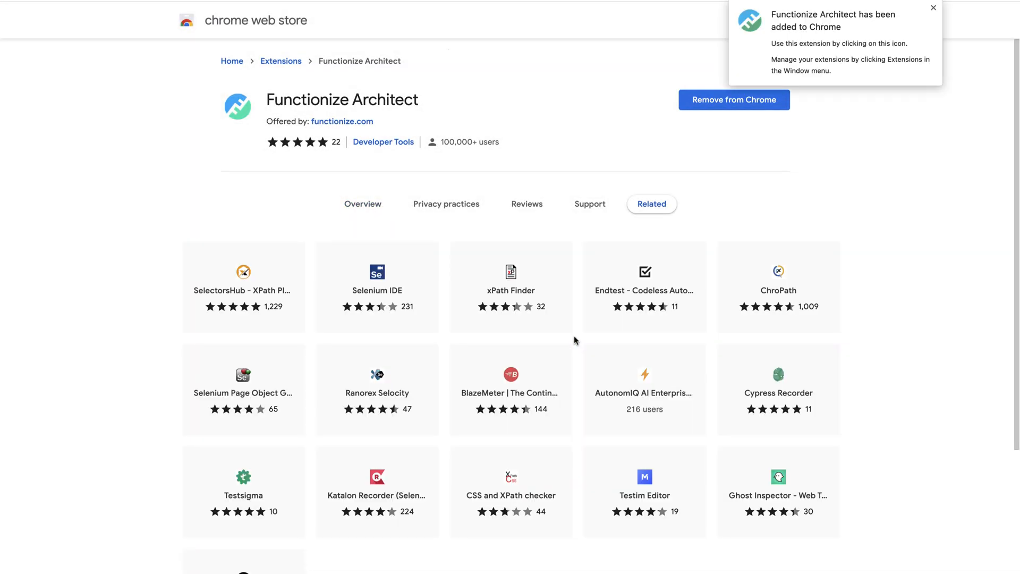
pyautogui.moveTo(581, 271)
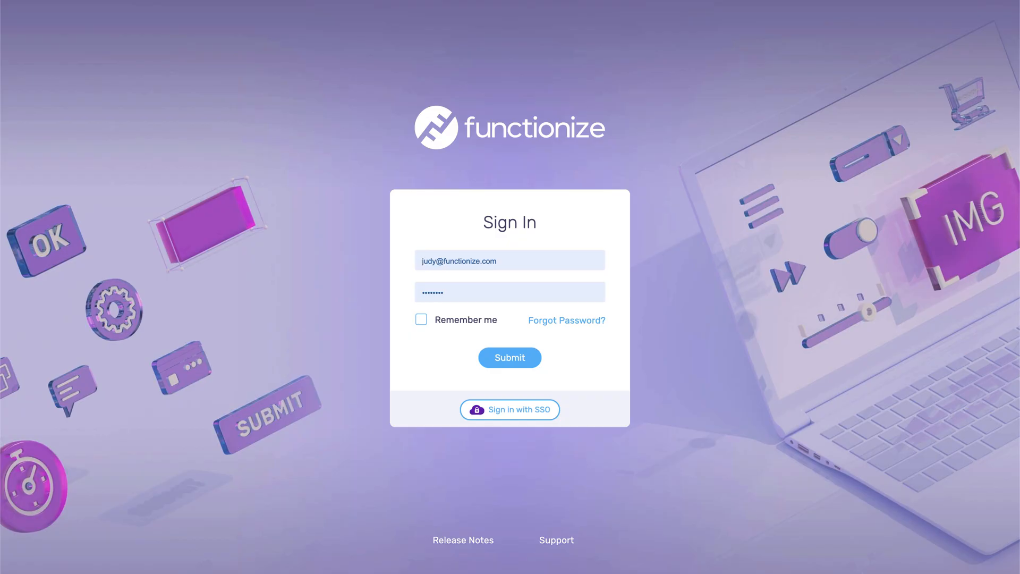
# Sign in and open the Demo App project, choosing a new Architect test
pyautogui.click(509, 358)
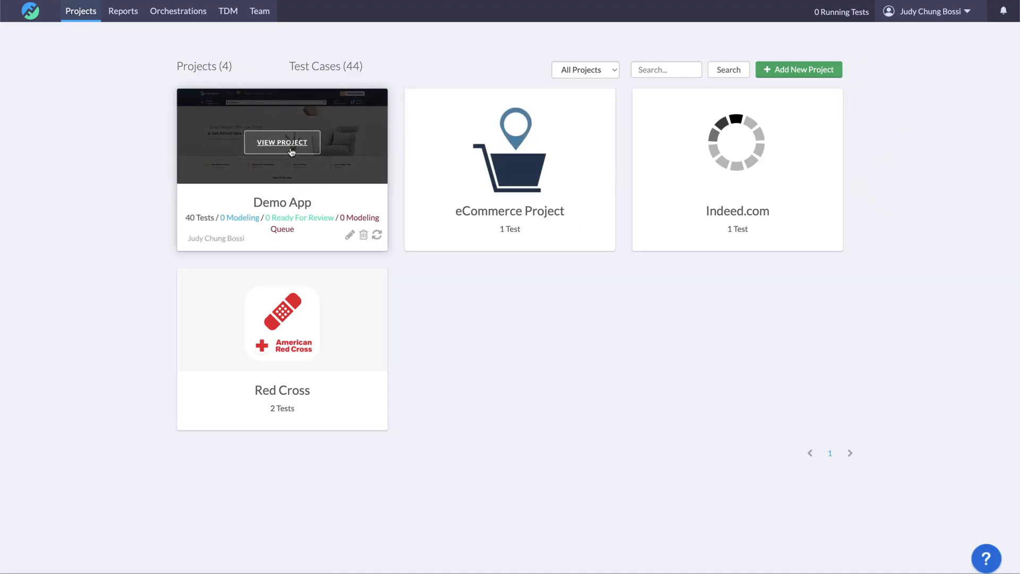
pyautogui.click(281, 142)
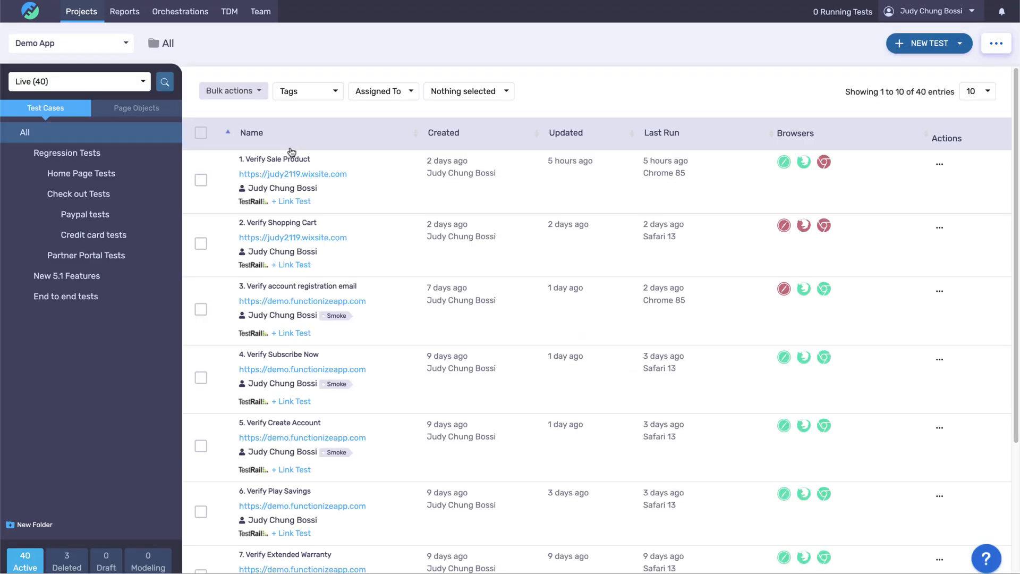
pyautogui.click(959, 44)
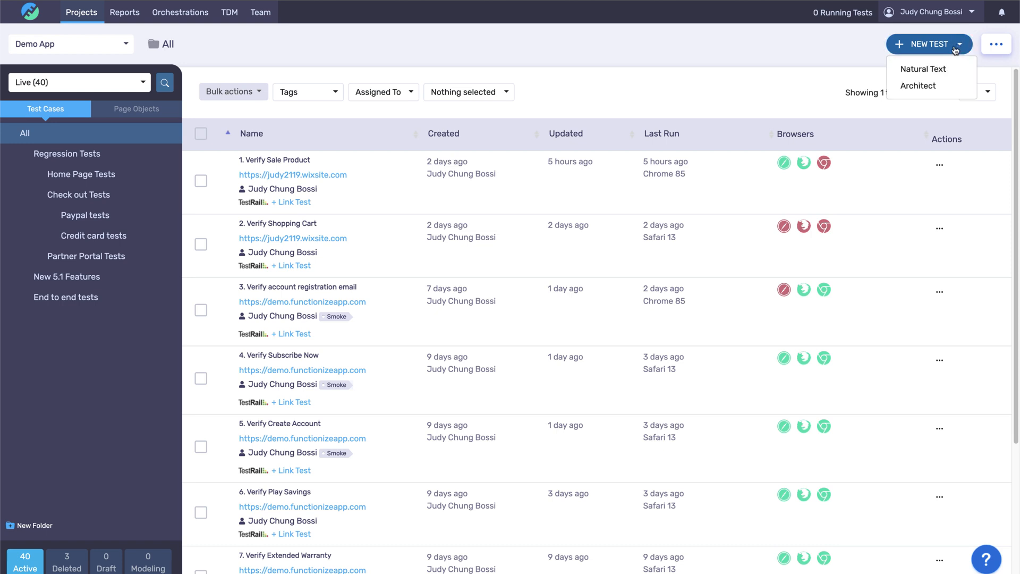
pyautogui.click(923, 70)
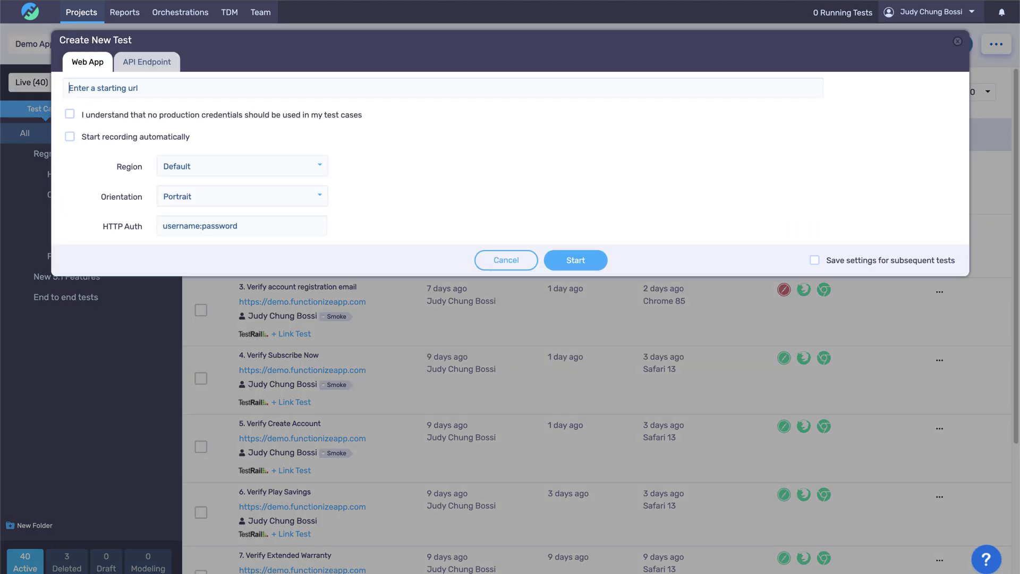
pyautogui.write('https://demo.functionizeapp.com')
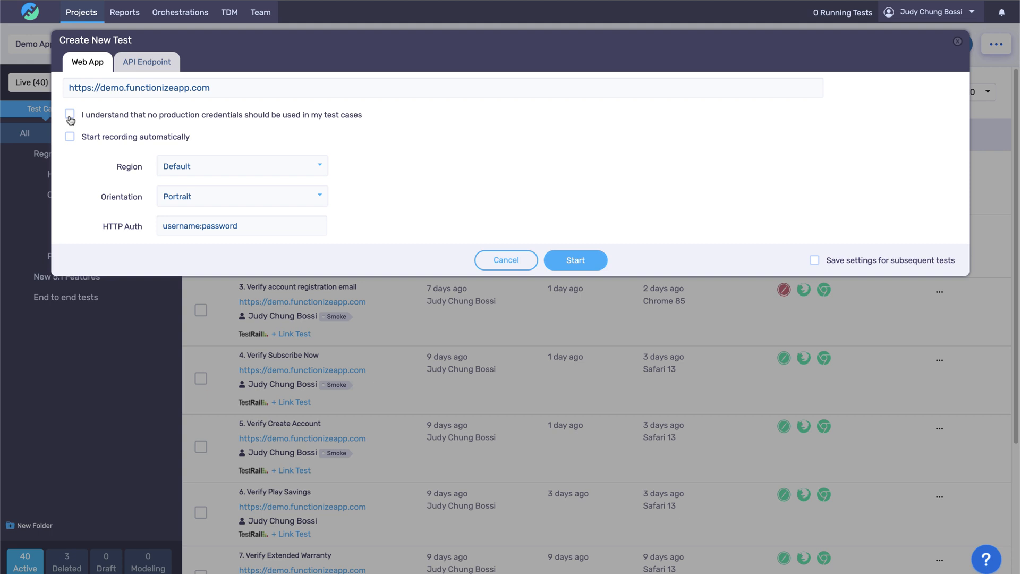
pyautogui.click(70, 114)
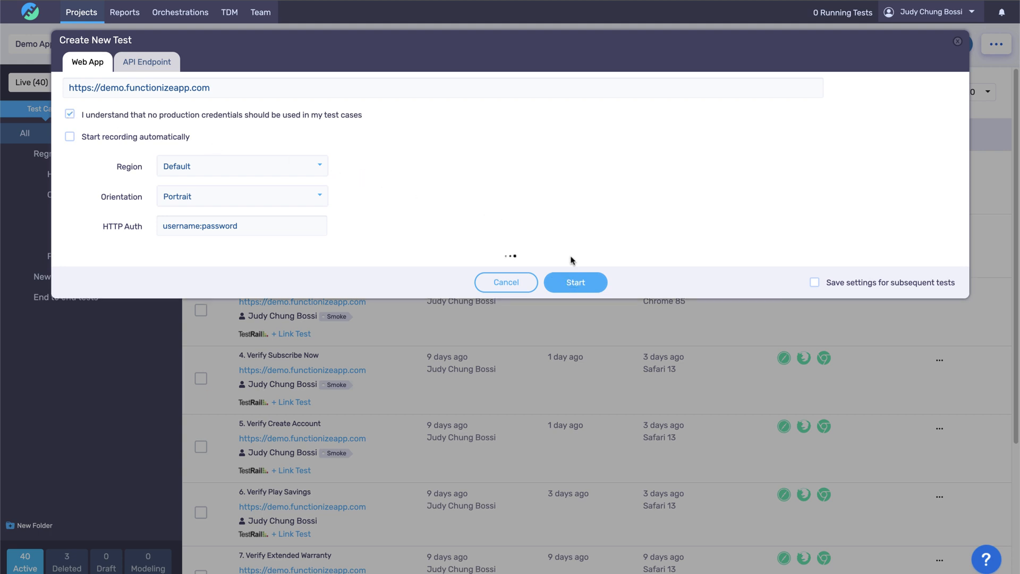
pyautogui.click(575, 283)
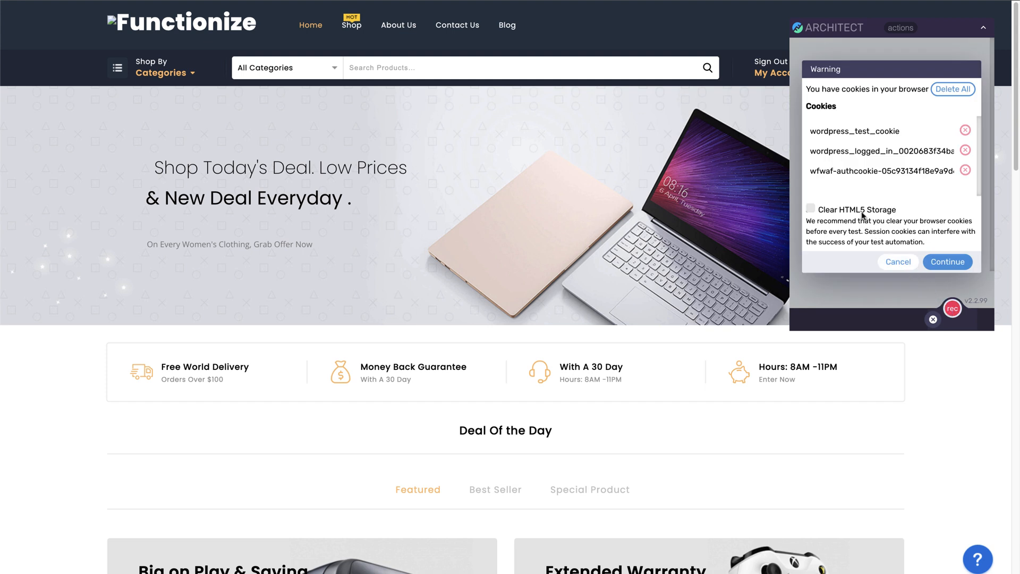
# Clear HTML5 storage in the cookie warning and continue into recording
pyautogui.click(812, 209)
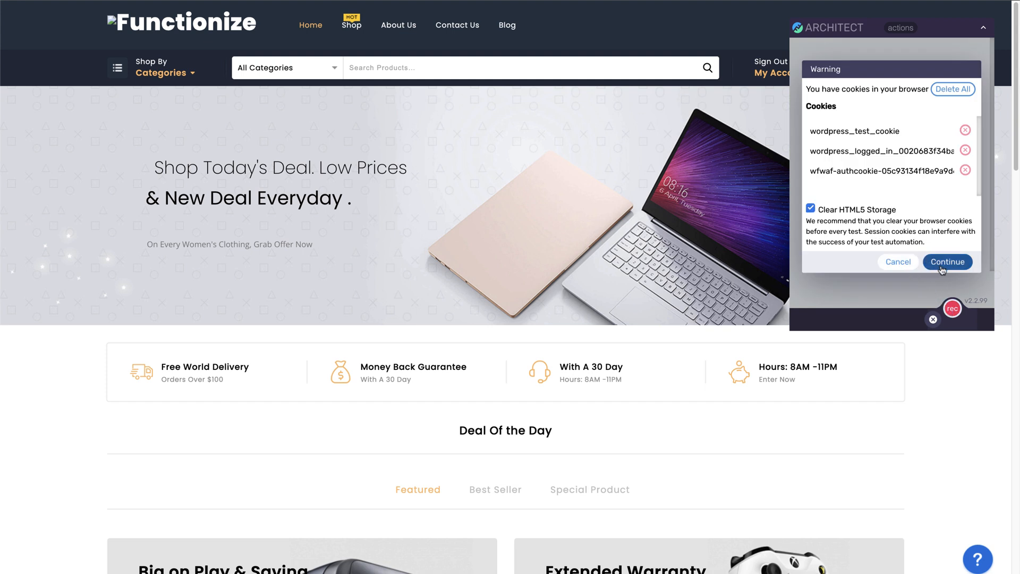
pyautogui.click(947, 262)
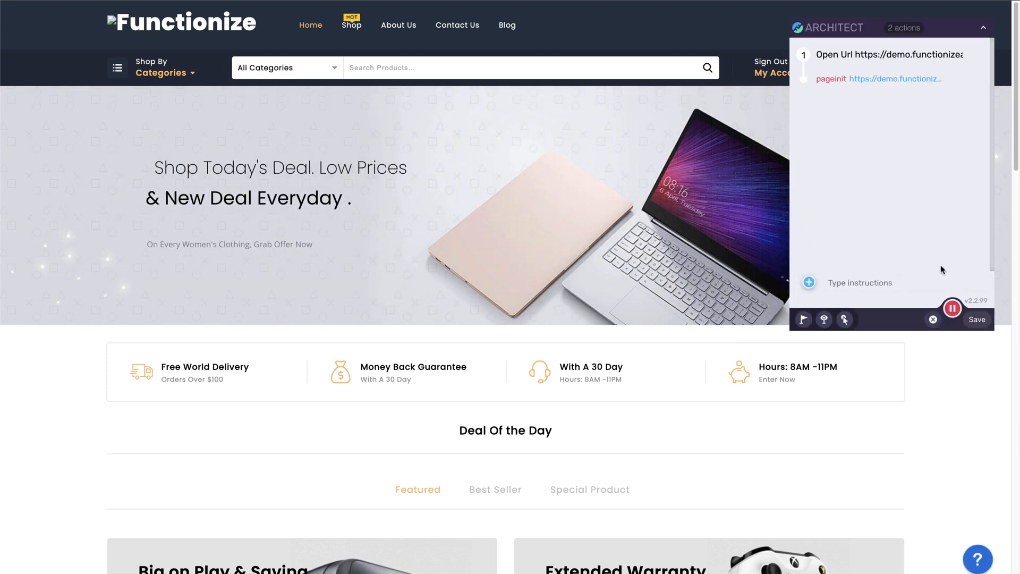
pyautogui.moveTo(880, 143)
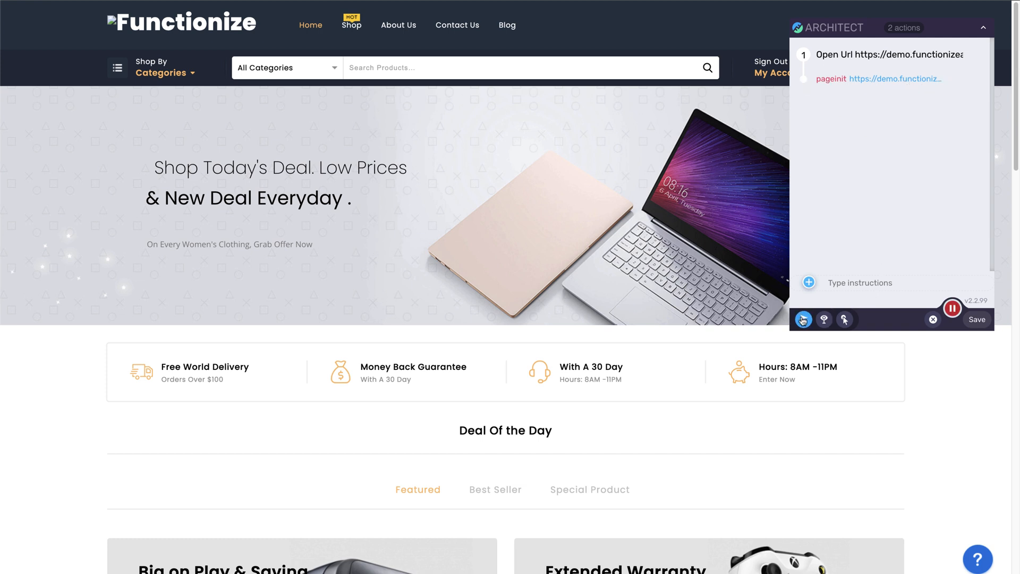
pyautogui.moveTo(804, 319)
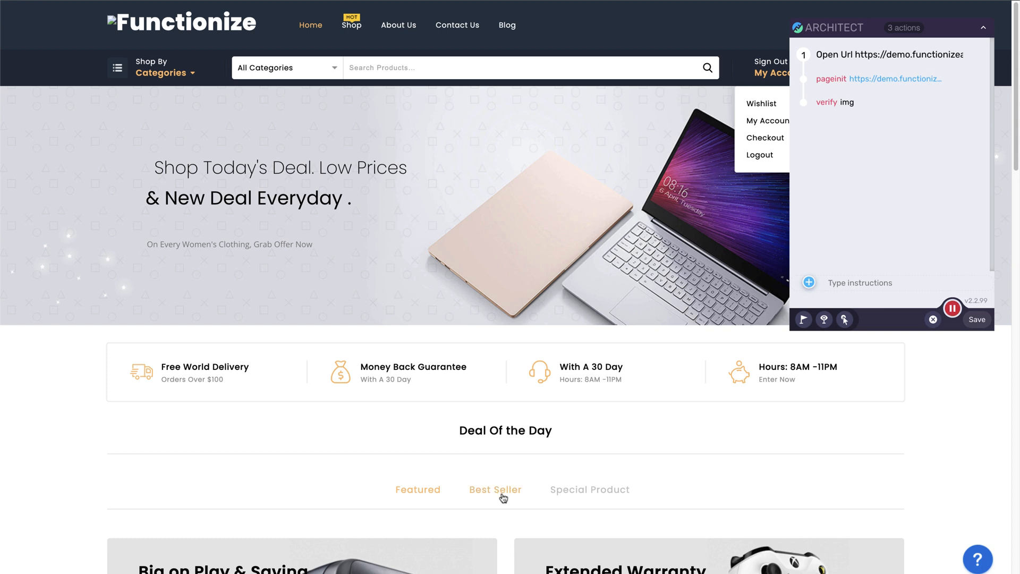
# Record showing the Best Seller products and opening the 1-Alonzo Tripod product page
pyautogui.click(495, 489)
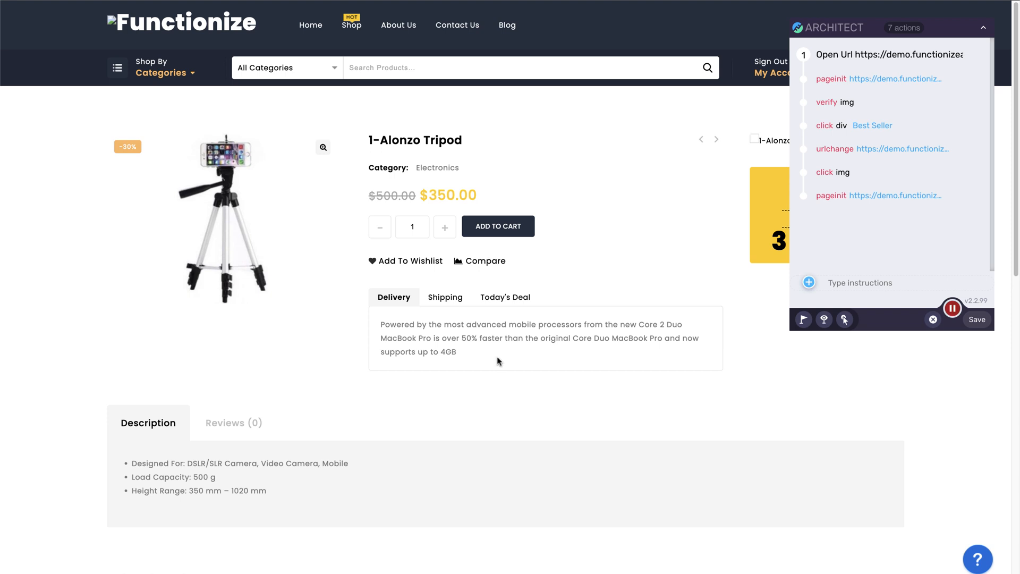
pyautogui.click(444, 227)
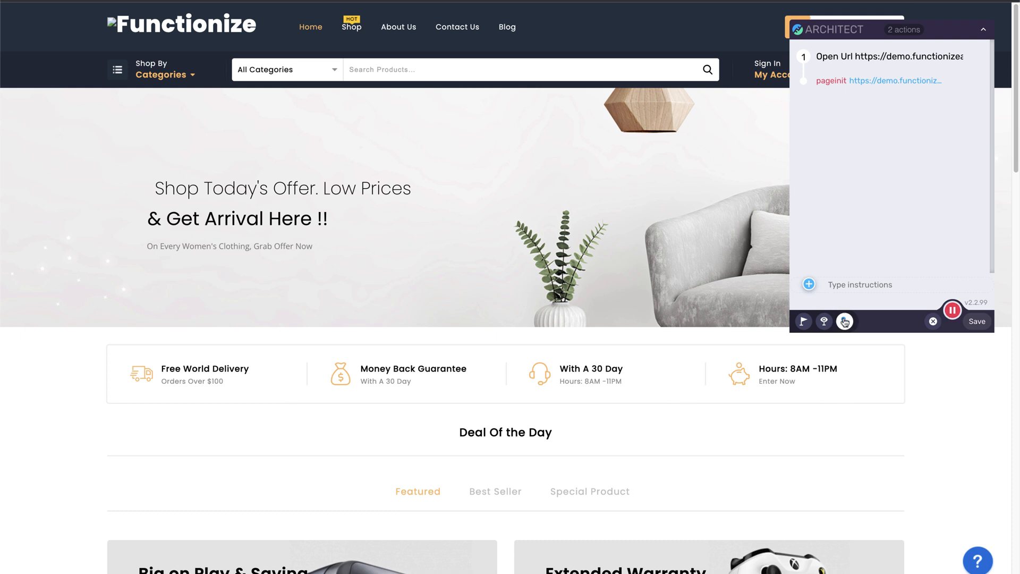
pyautogui.moveTo(351, 27)
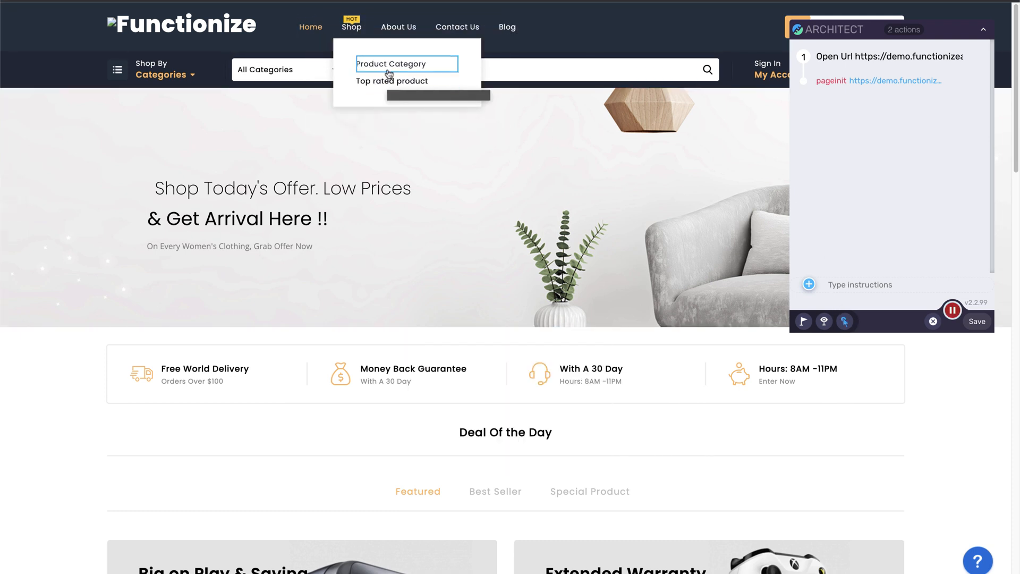
pyautogui.moveTo(390, 63)
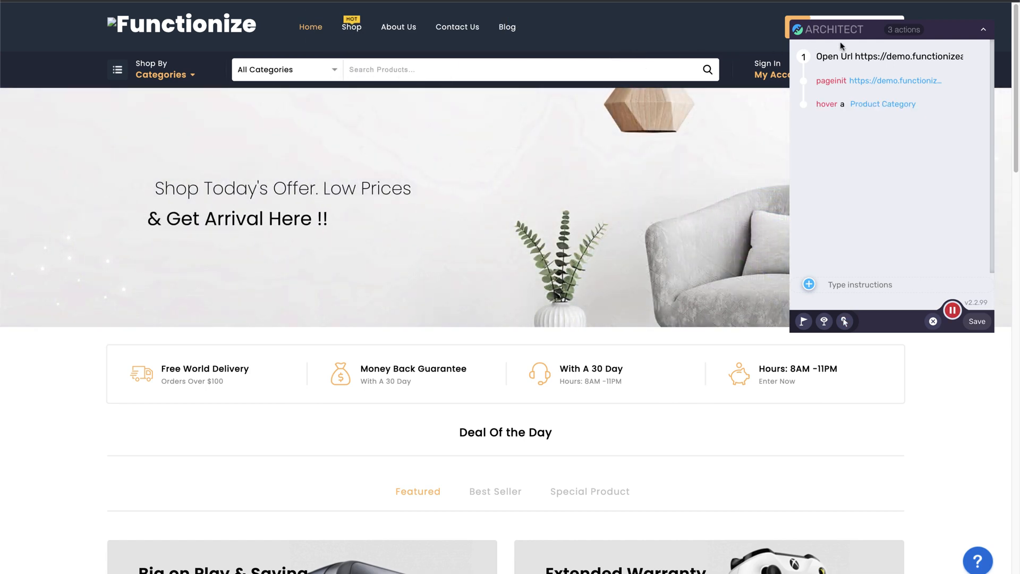
# Record opening the Sign In / My Account menu and going to User Login
pyautogui.click(783, 75)
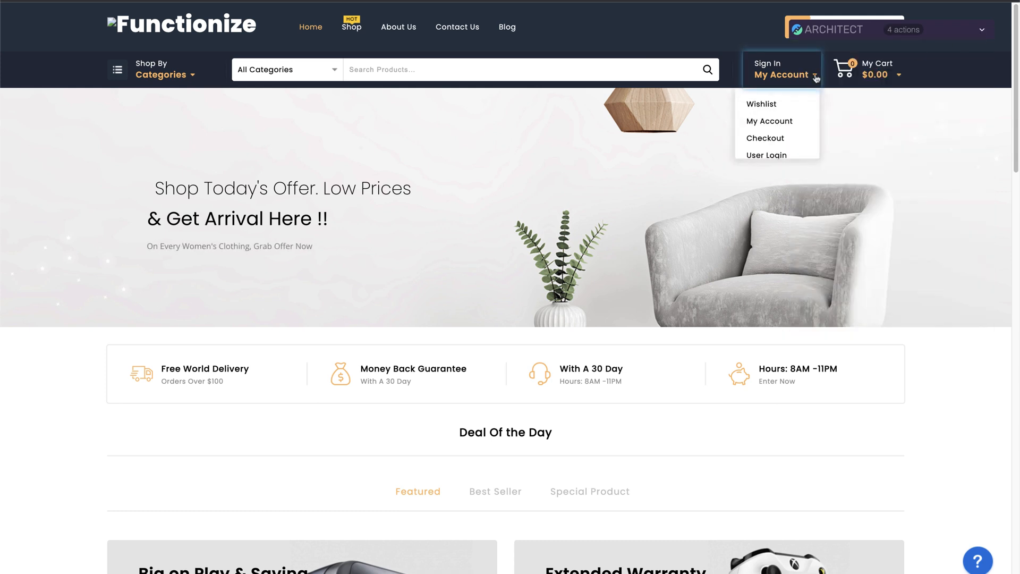
pyautogui.click(767, 156)
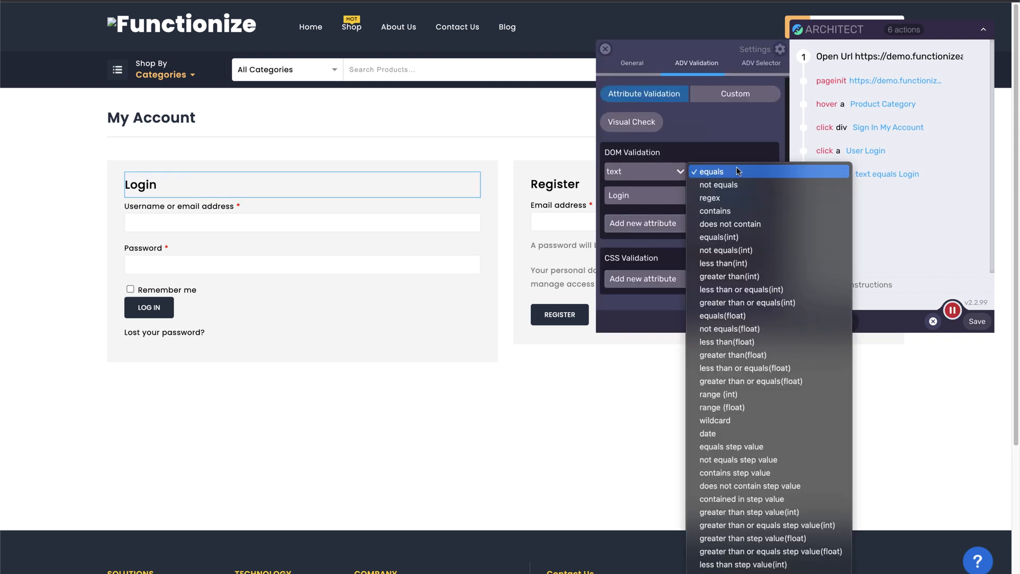
# Change the Login heading's DOM text comparison from equals to contains
pyautogui.click(715, 211)
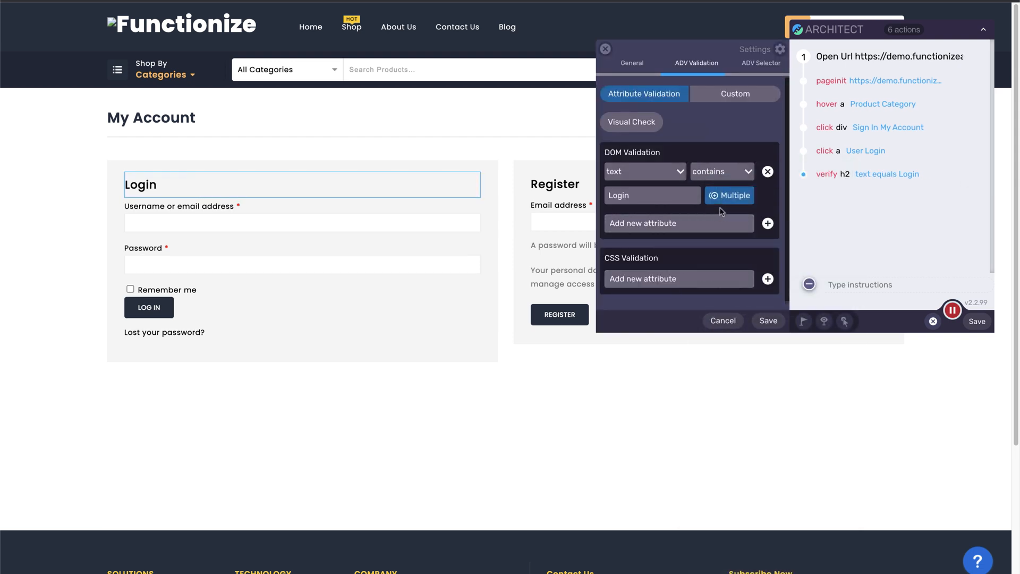
pyautogui.write('En')
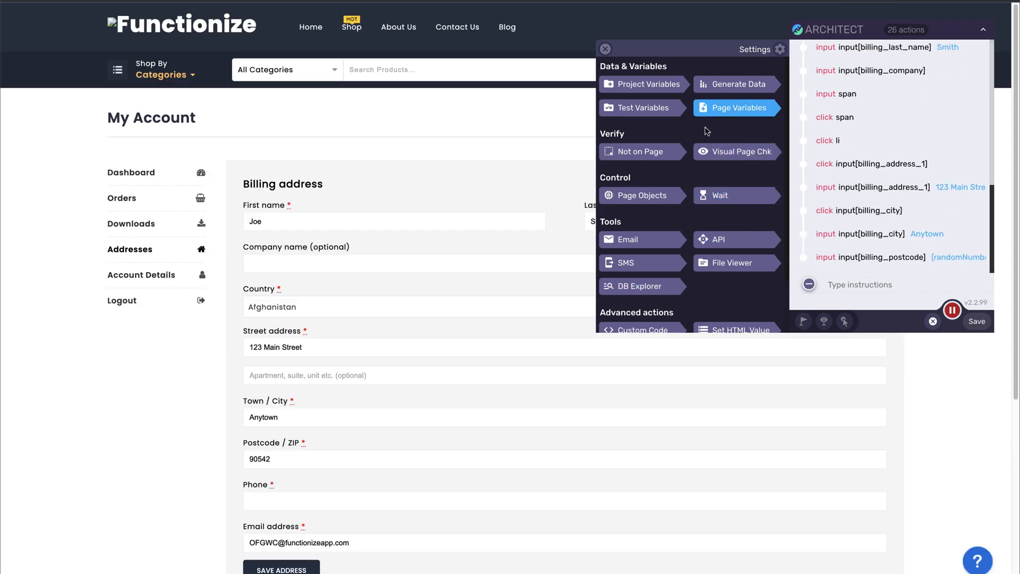
# Generate a random phone number from the generated data options
pyautogui.click(736, 83)
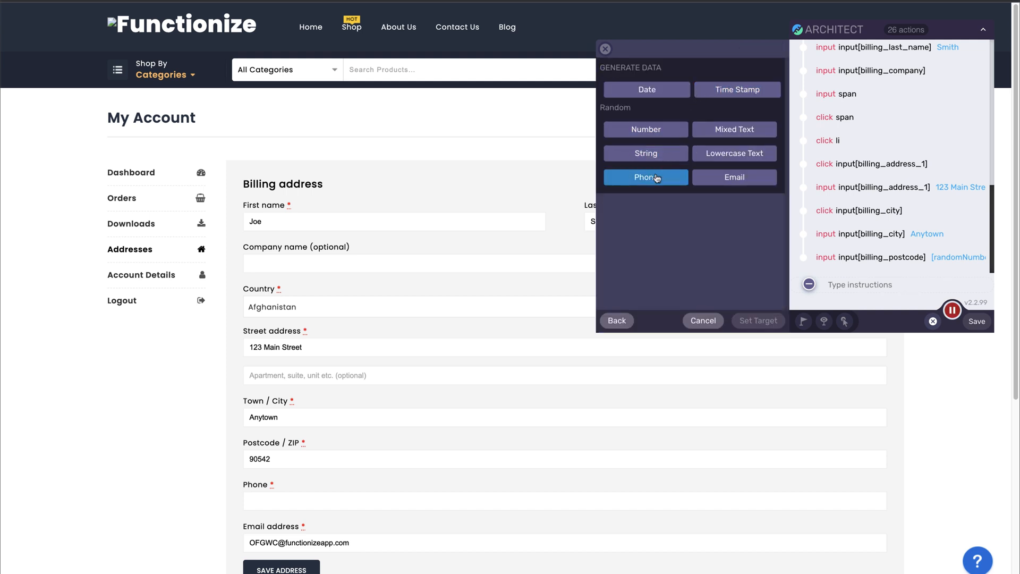
pyautogui.click(645, 178)
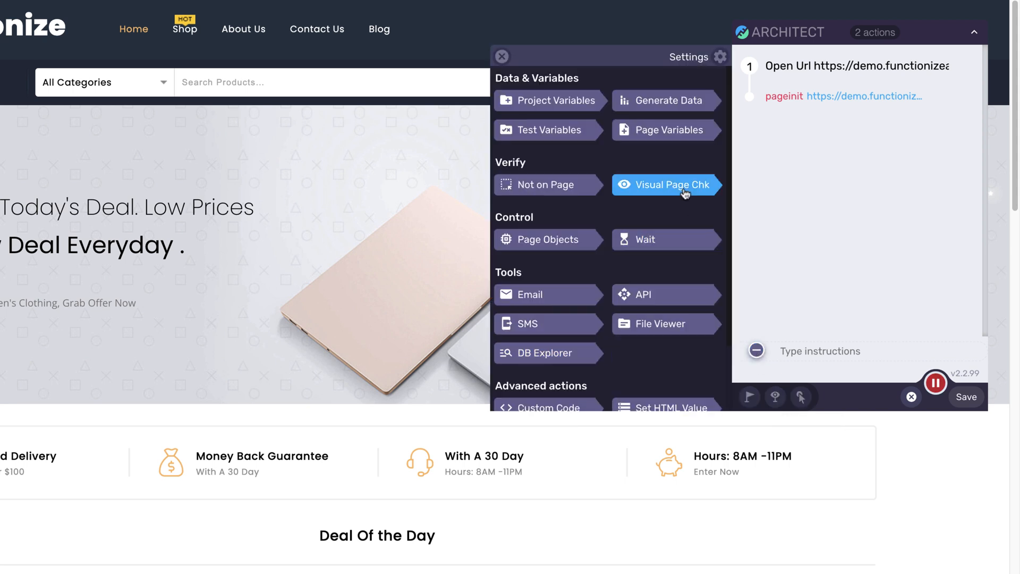
# Add a 92% full-page visual check and save a visual baseline check on an element
pyautogui.click(672, 185)
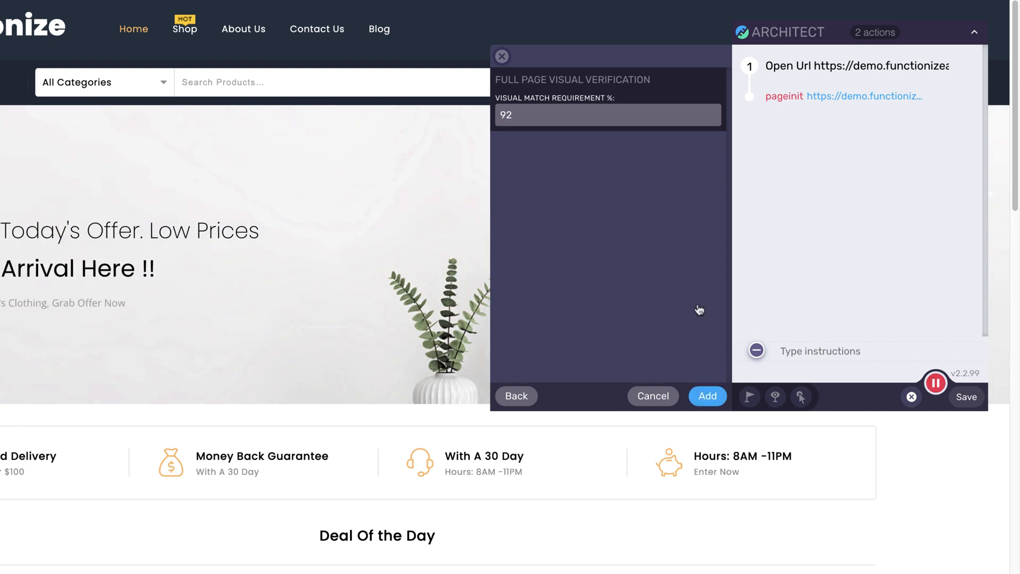
pyautogui.click(707, 397)
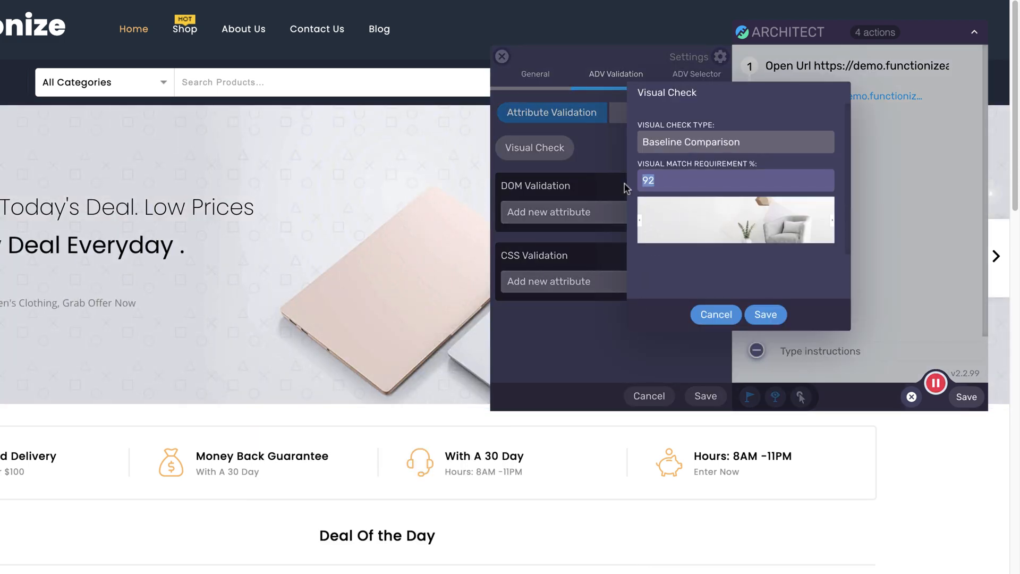
pyautogui.click(765, 315)
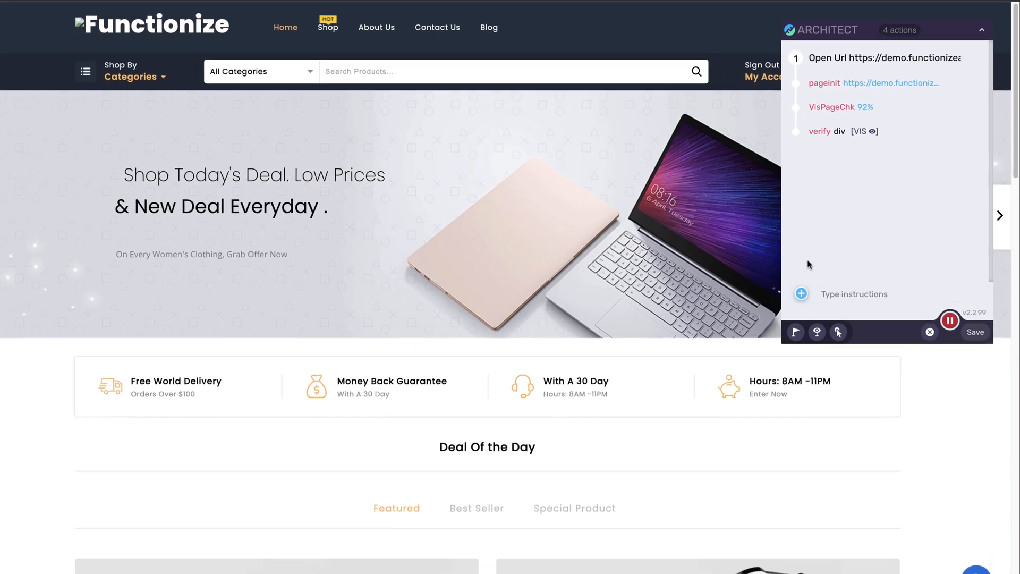
# Choose File Viewer from the advanced test actions list
pyautogui.click(801, 294)
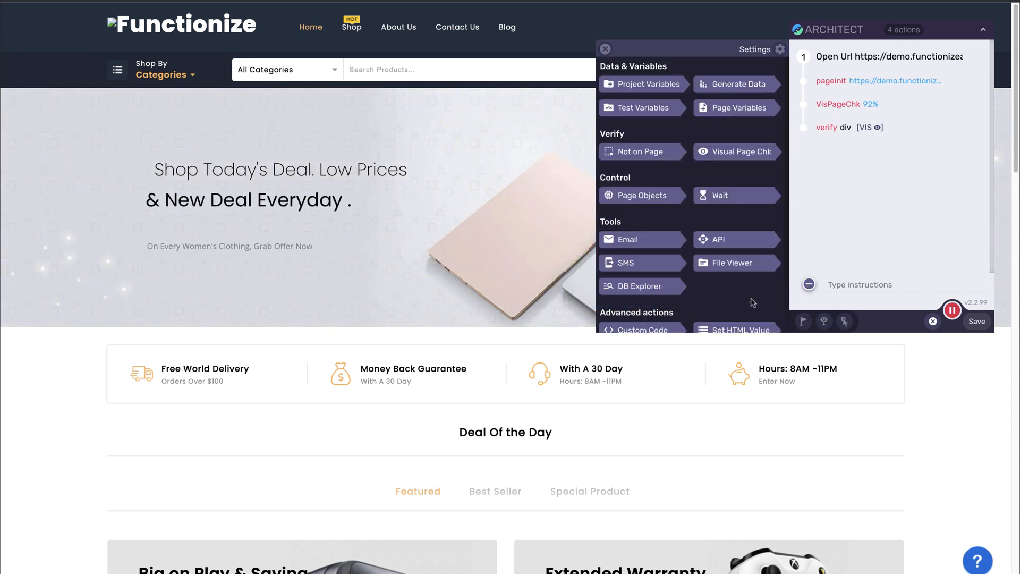
pyautogui.scroll(-3)
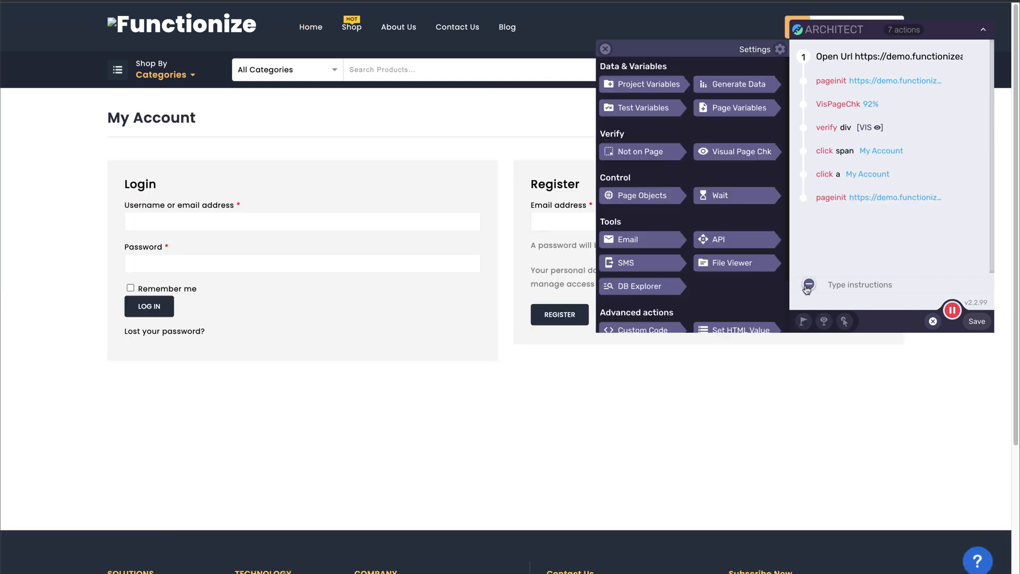
pyautogui.click(738, 84)
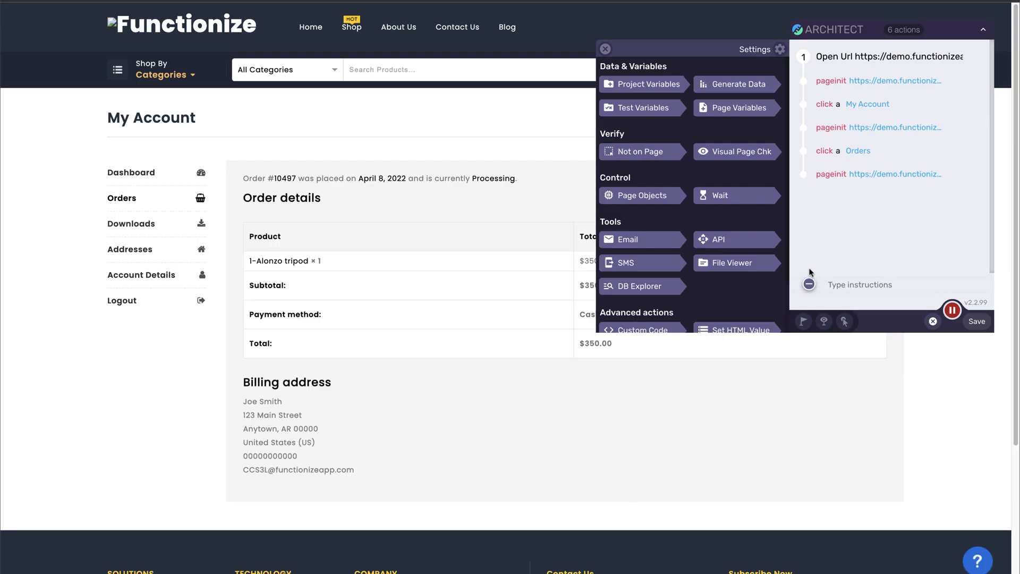
pyautogui.click(733, 263)
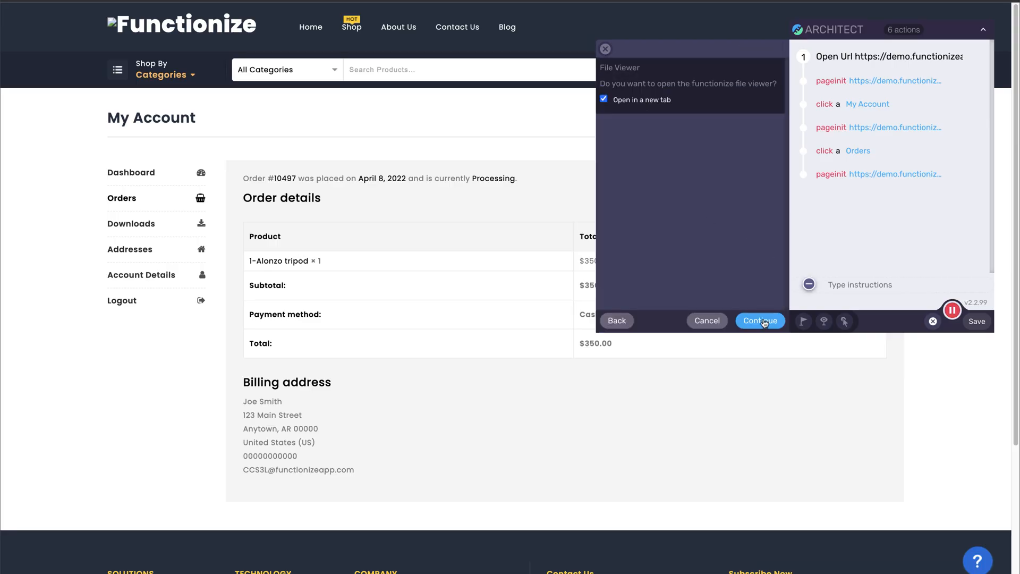
# Confirm opening the order details document in a new File Viewer tab
pyautogui.click(759, 320)
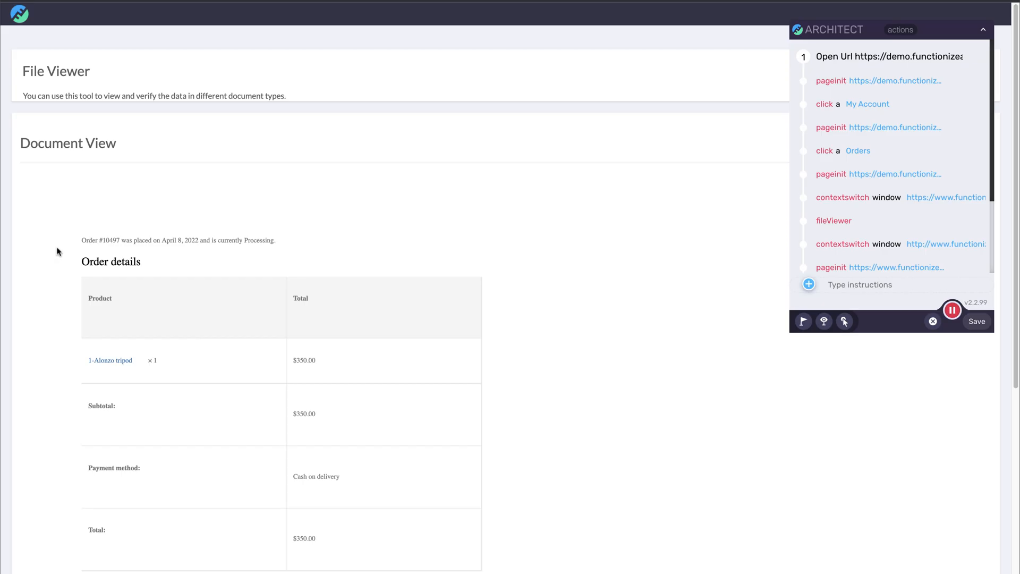
pyautogui.moveTo(417, 274)
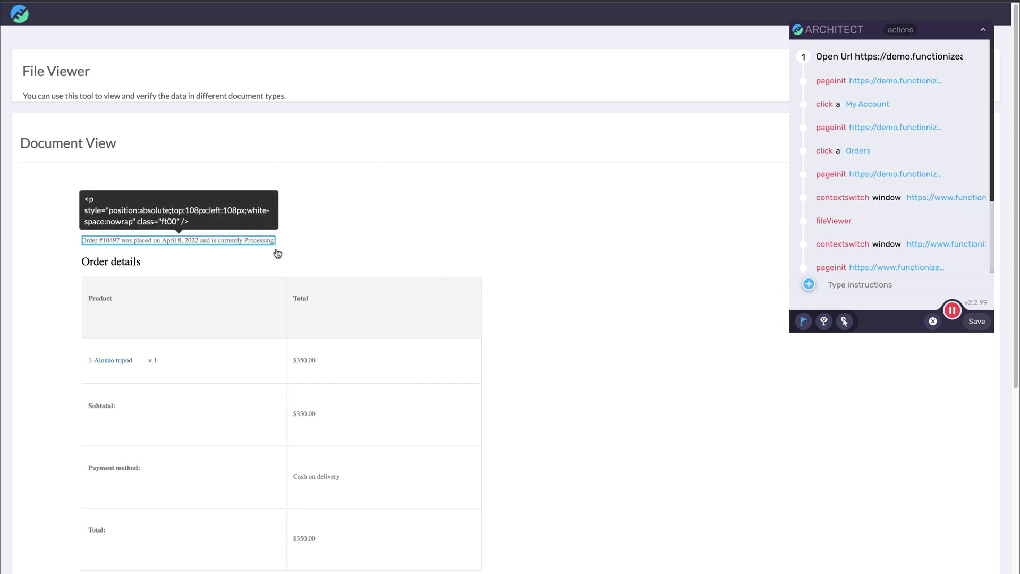
pyautogui.moveTo(304, 415)
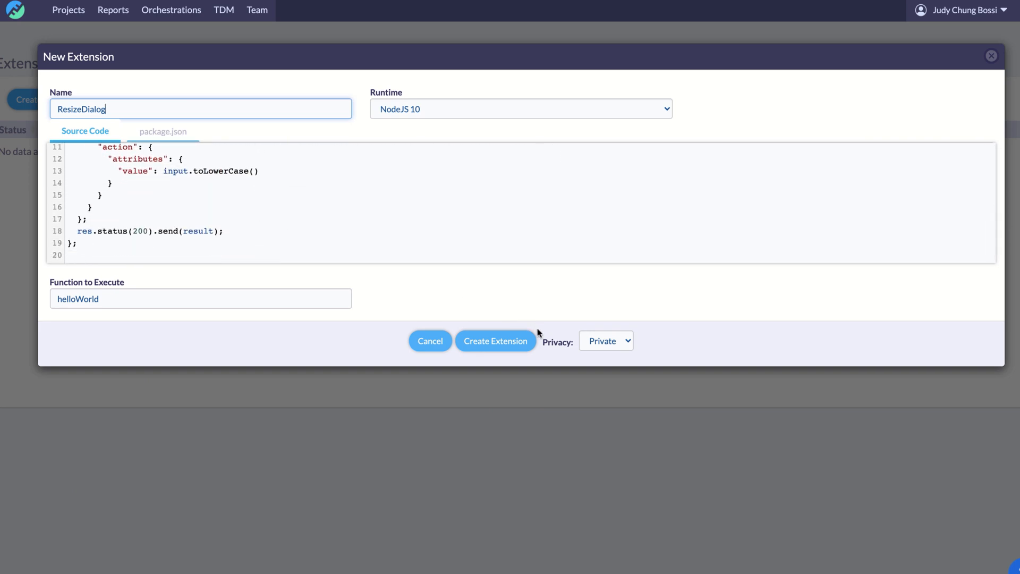
pyautogui.moveTo(559, 332)
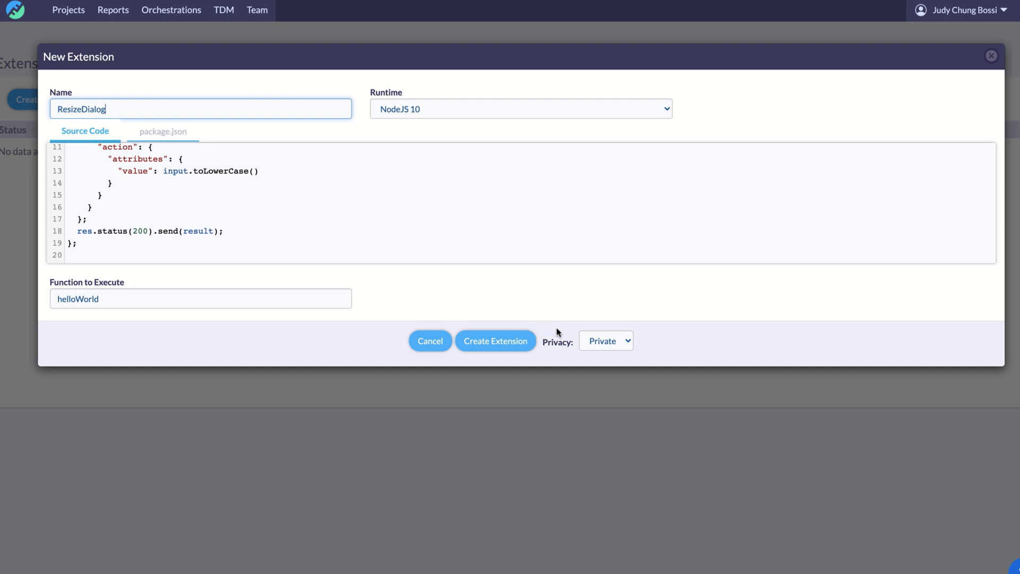
# Create the ResizeDialog extension on NodeJS 10 with helloWorld as its function
pyautogui.click(605, 340)
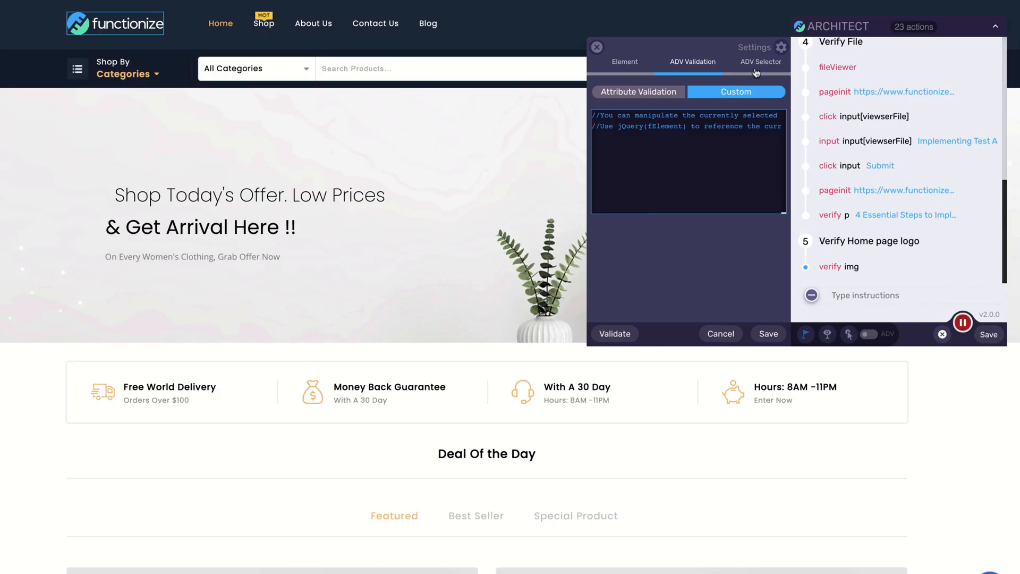
# Show the ADV Selector settings and select the full XPath of the home page logo element
pyautogui.click(761, 61)
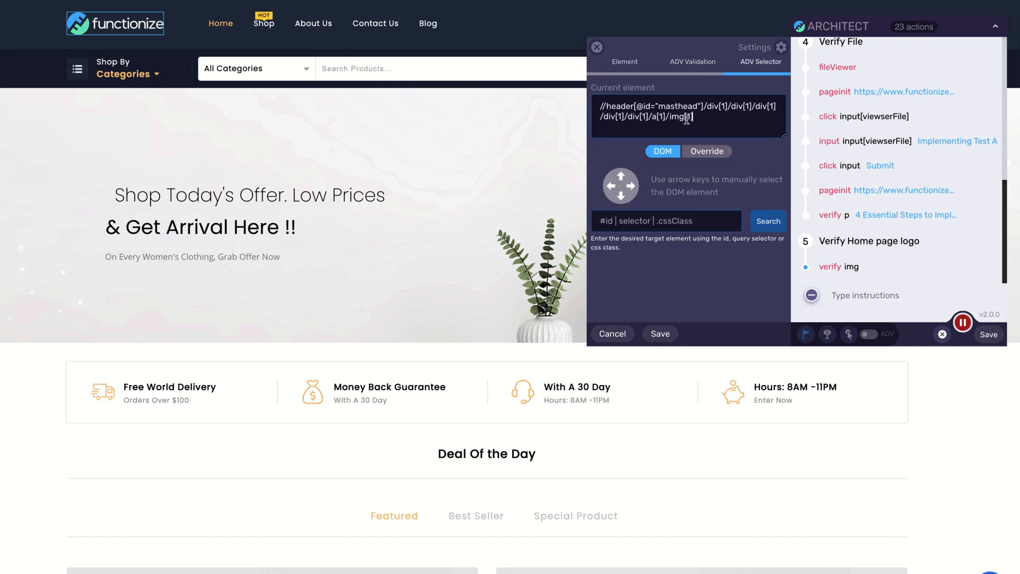
pyautogui.tripleClick(686, 112)
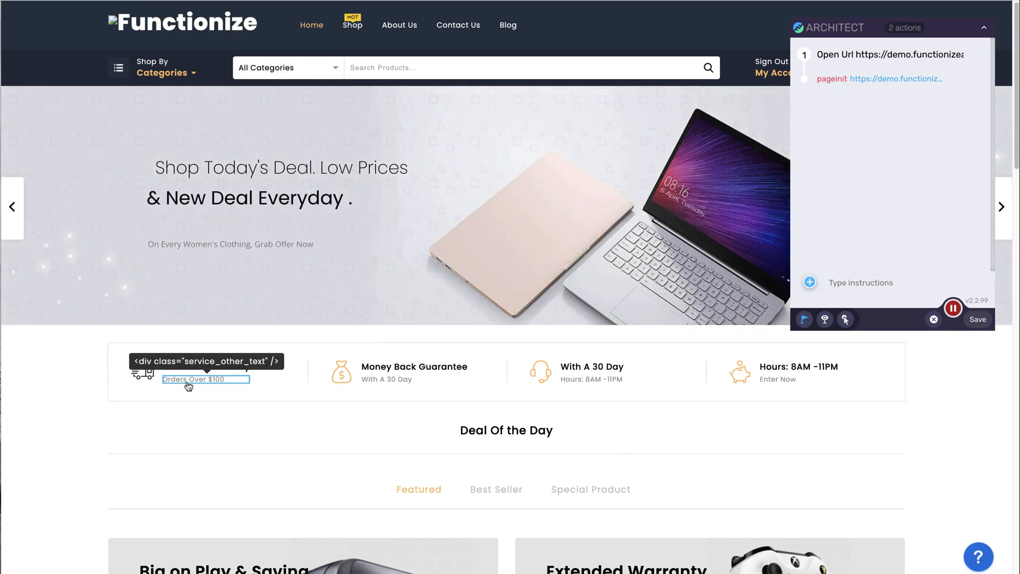
# Choose the 'Orders Over $100' text under Free World Delivery as the element to verify
pyautogui.click(506, 430)
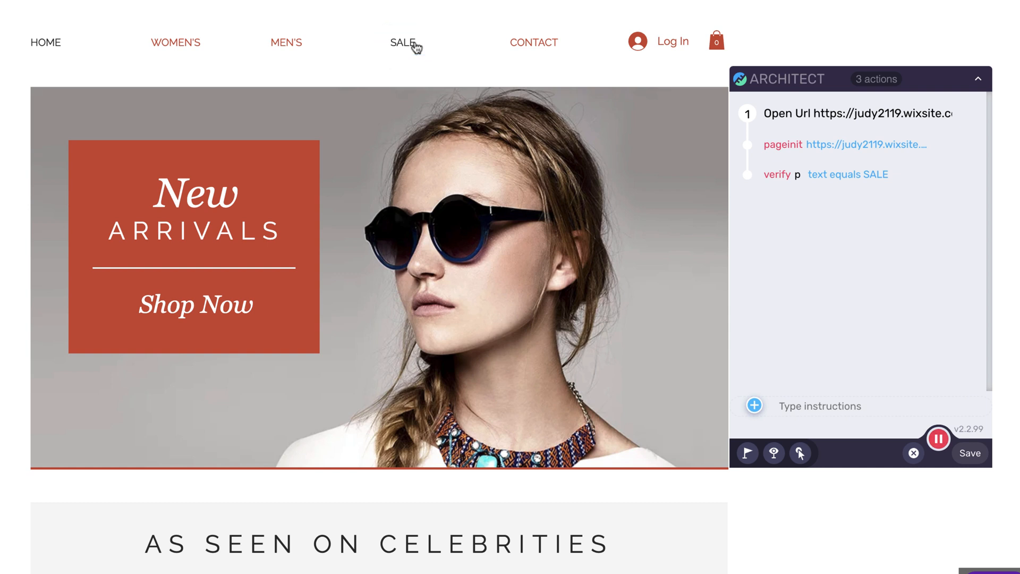
# Record a click on the SALE menu link after the check that its text equals SALE
pyautogui.click(402, 42)
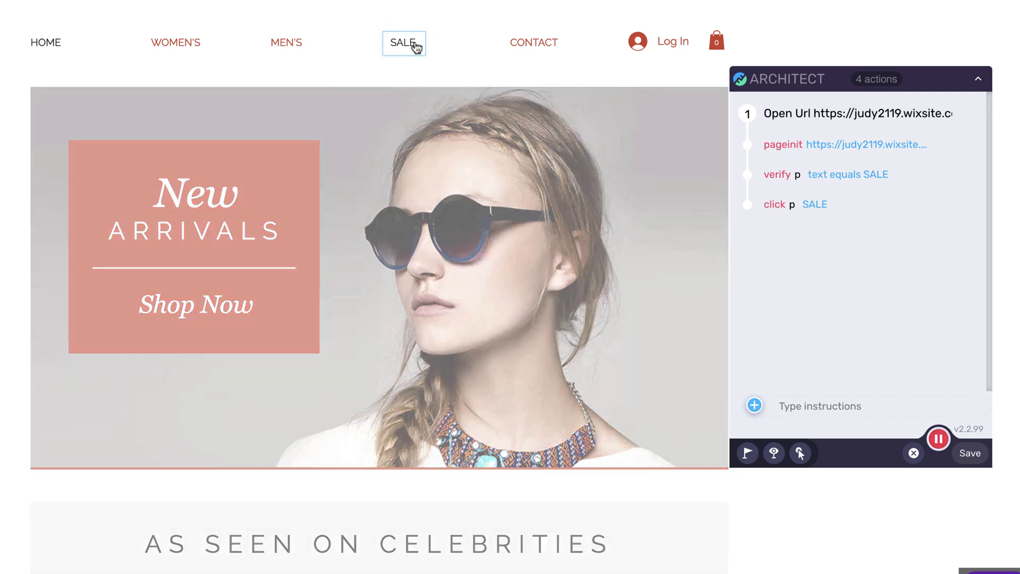
pyautogui.click(401, 42)
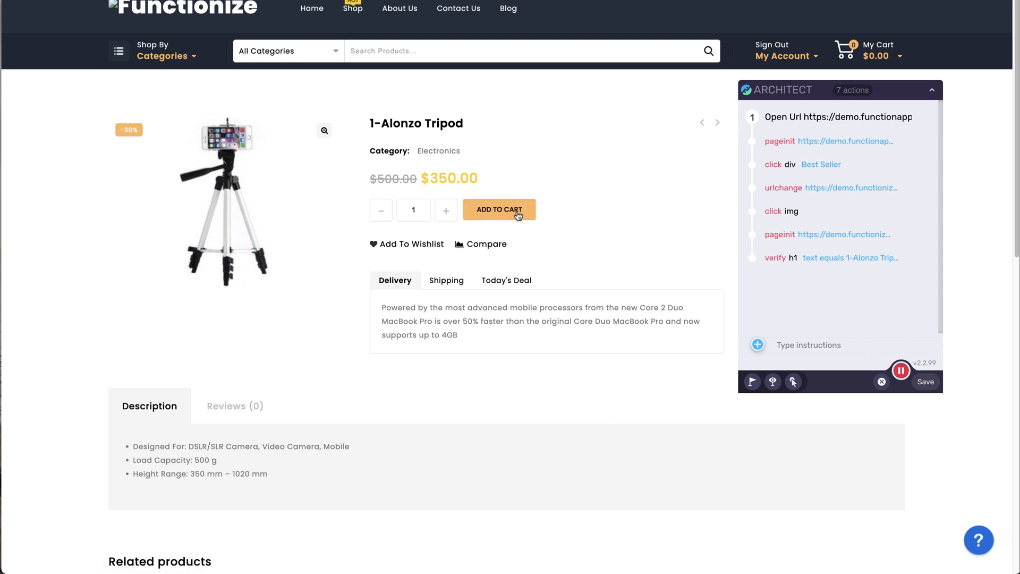
# Add the 1-Alonzo Tripod to the cart, with the cart count verified as 1, and go to View Cart
pyautogui.click(499, 210)
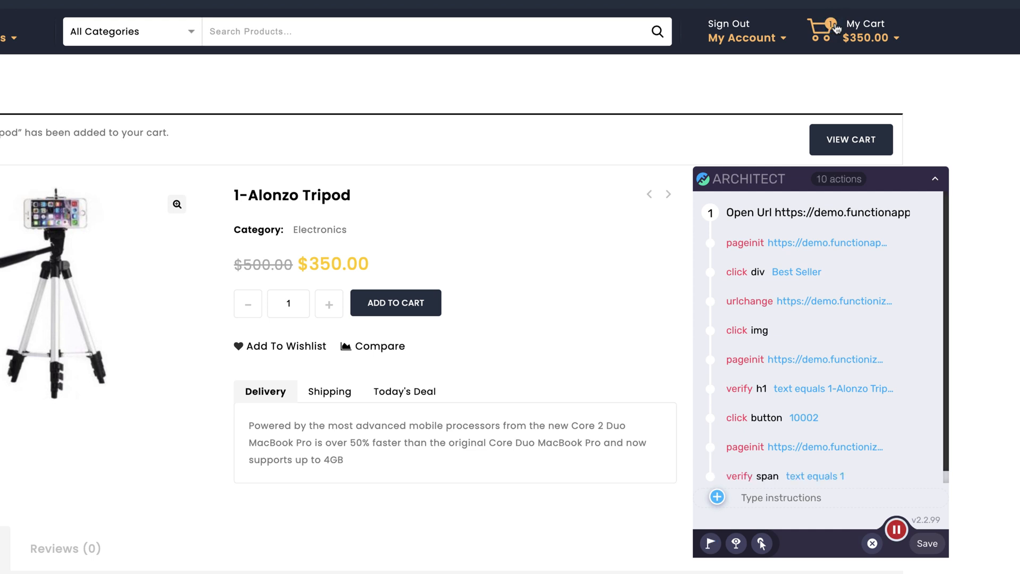
pyautogui.click(850, 140)
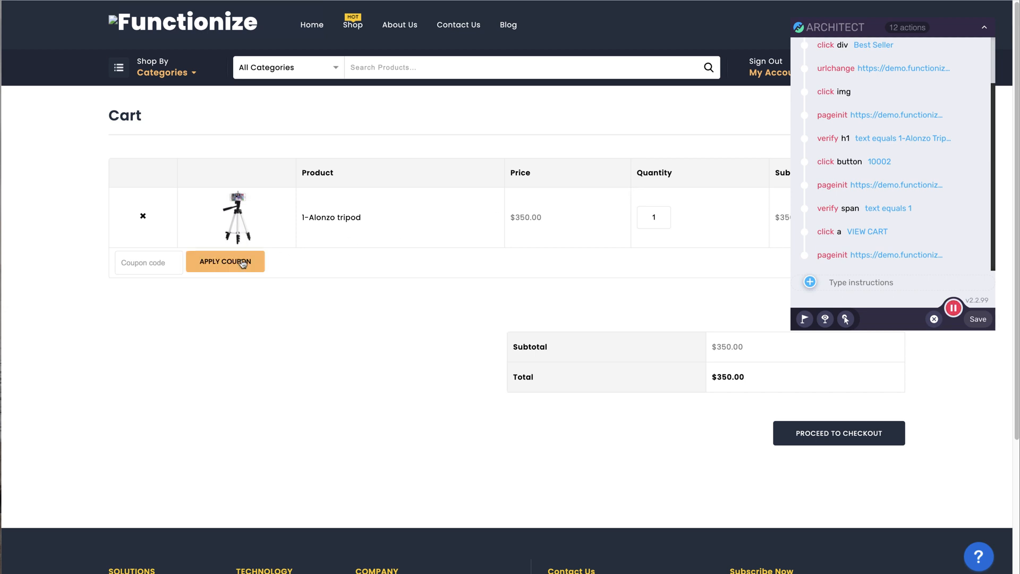
# Apply an empty coupon and verify the notice 'Please enter a coupon code.' in the cart
pyautogui.click(225, 261)
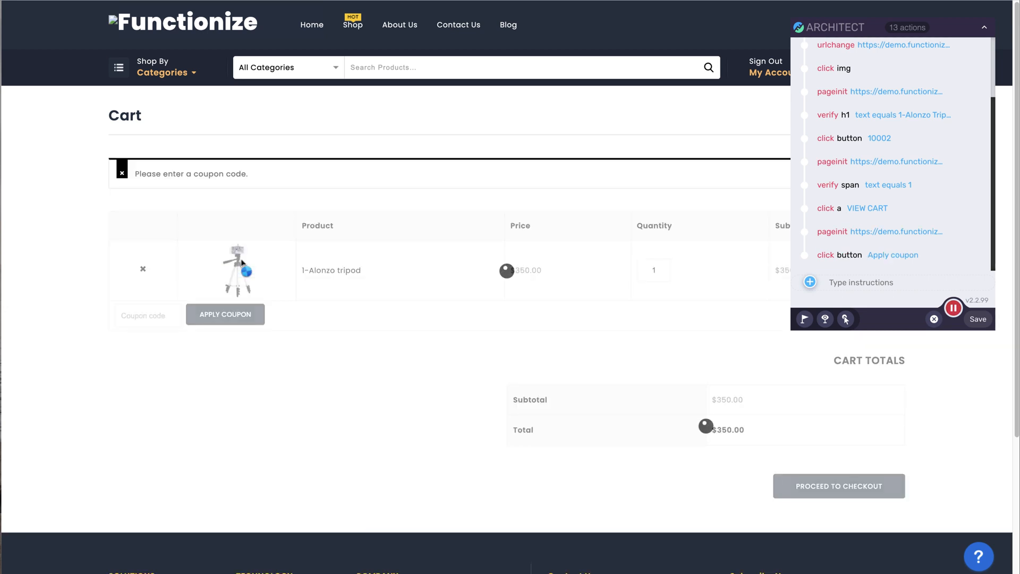
pyautogui.scroll(-3)
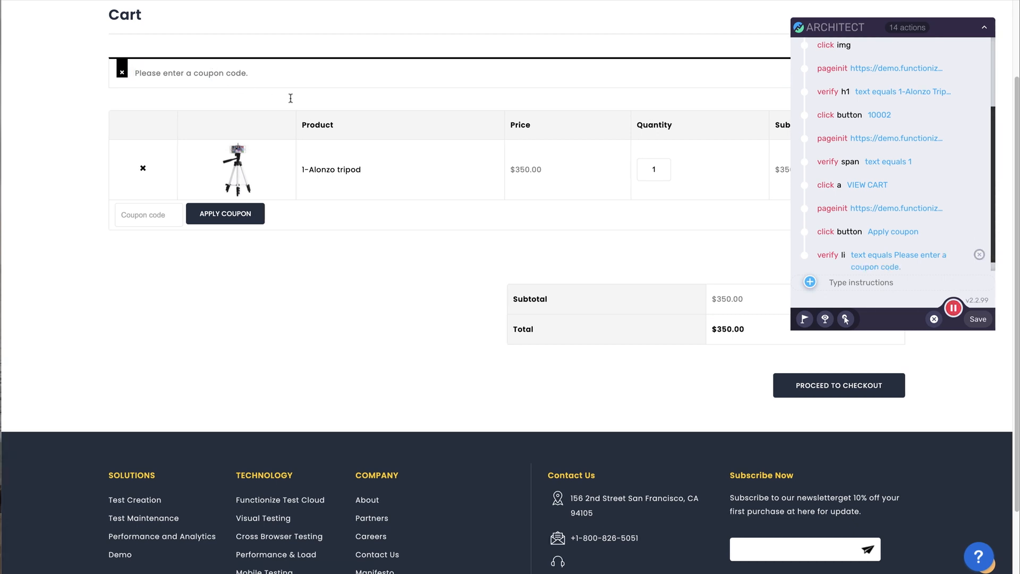
# Save the 14-action test under the name 'Verify Apply Coupon Error'
pyautogui.click(978, 319)
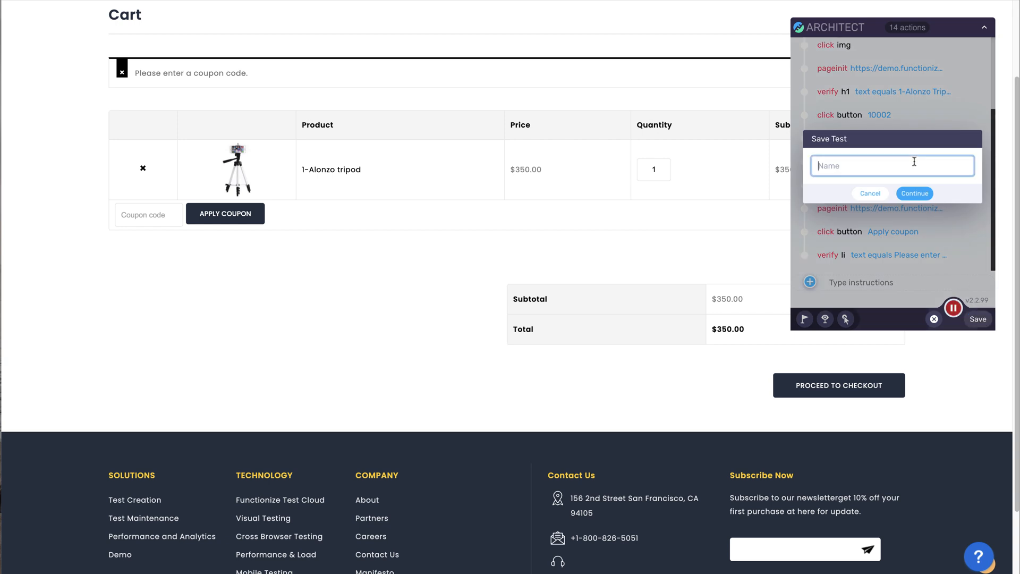
pyautogui.write('Verify Apply Coupon')
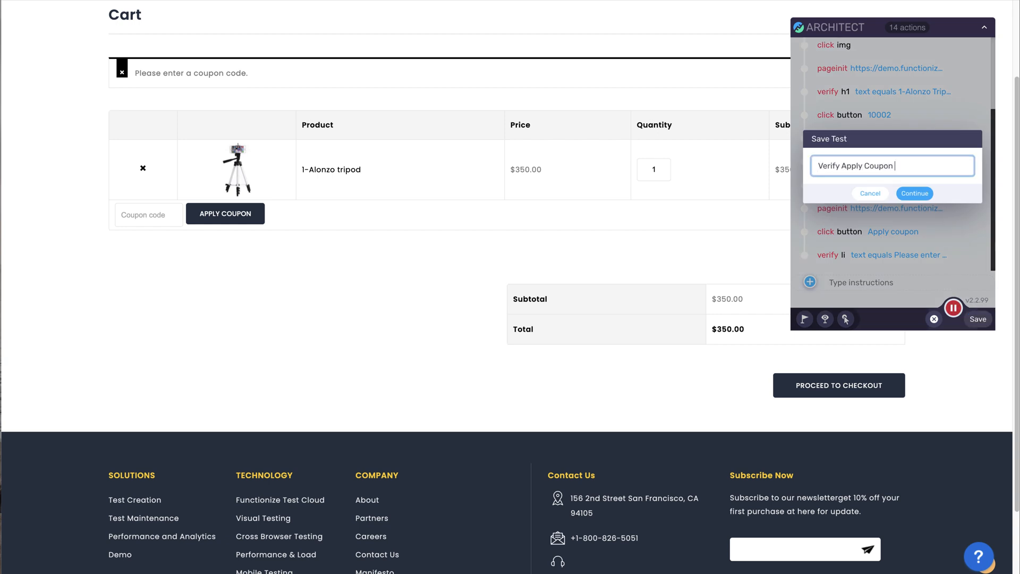
pyautogui.write('Error')
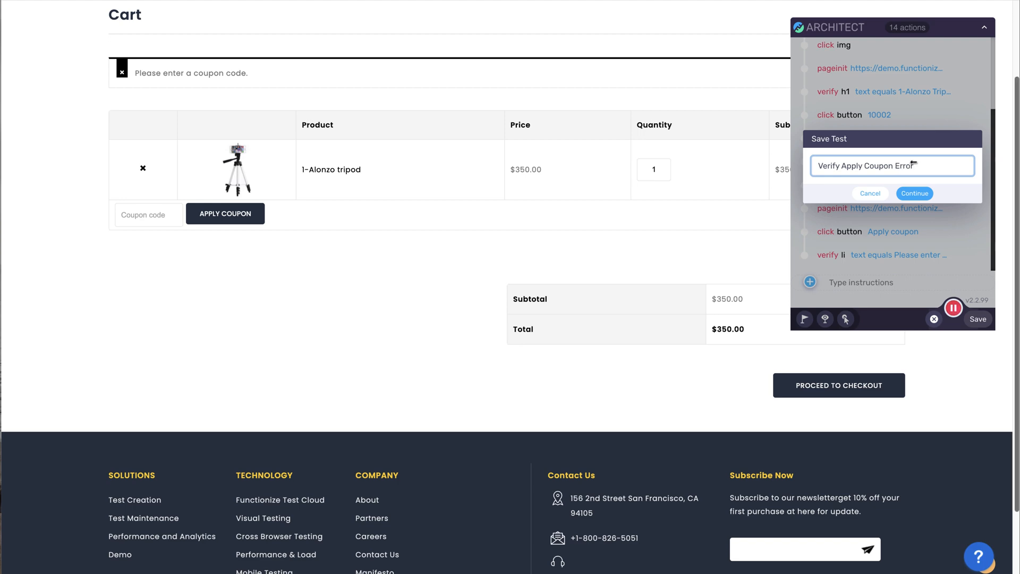